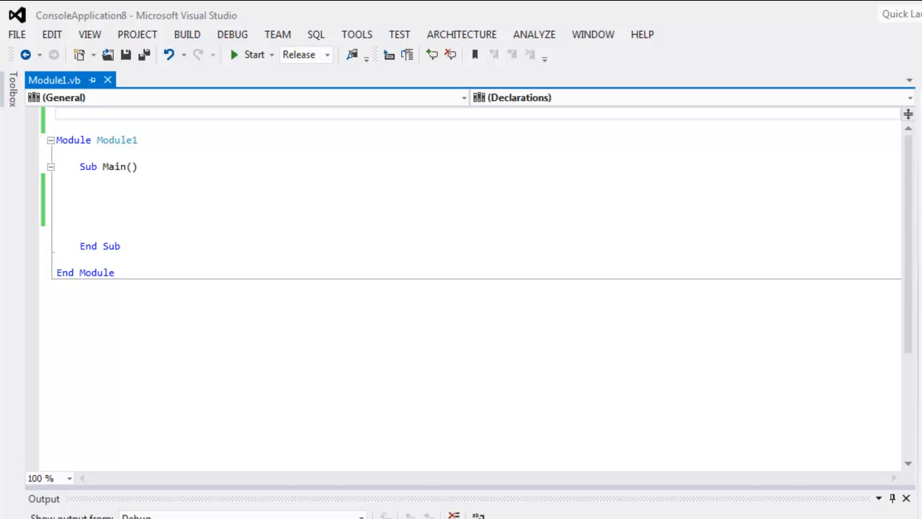
Step: Add Imports for System.Text, OpenQA.Selenium, OpenQA.Selenium.Chrome and System.Drawing above Module1
{"action": "type", "text": "Imports"}
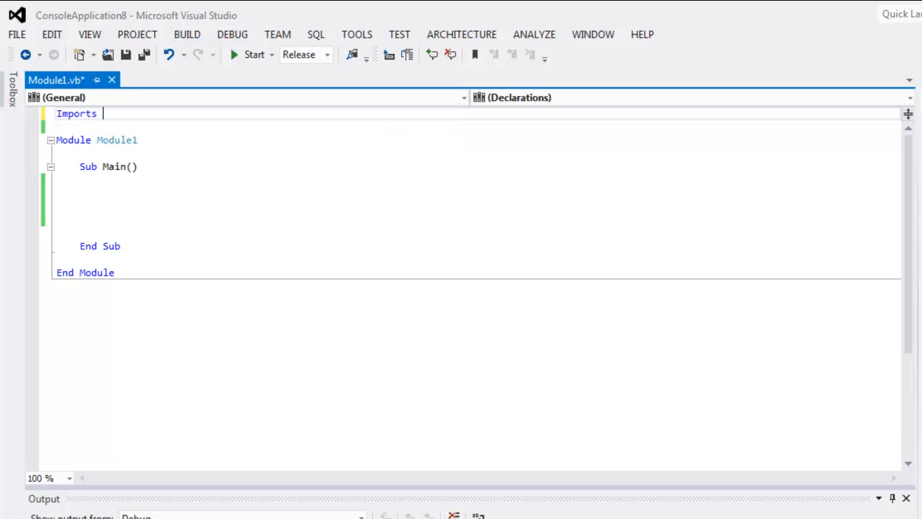
{"action": "type", "text": "System.Text"}
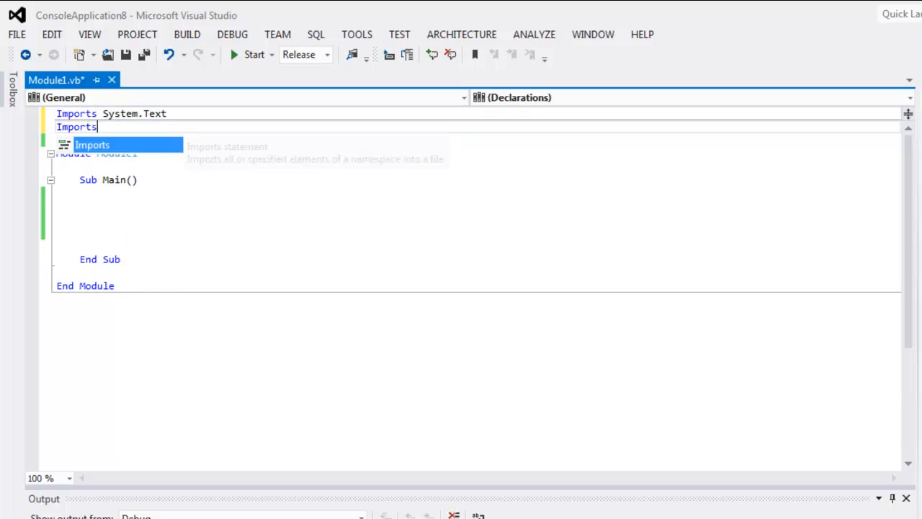
{"action": "type", "text": "OpenQA.Selenium"}
{"action": "type", "text": "Impor"}
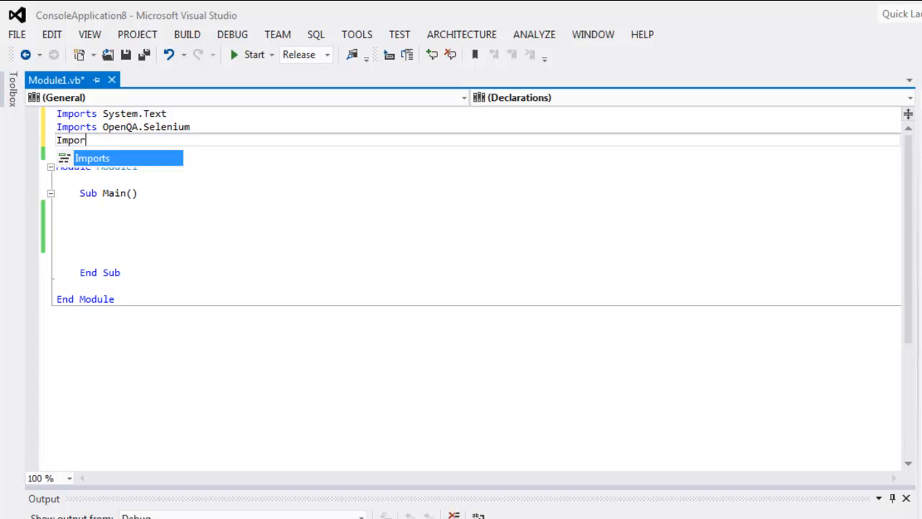
{"action": "type", "text": "ts OpenQA"}
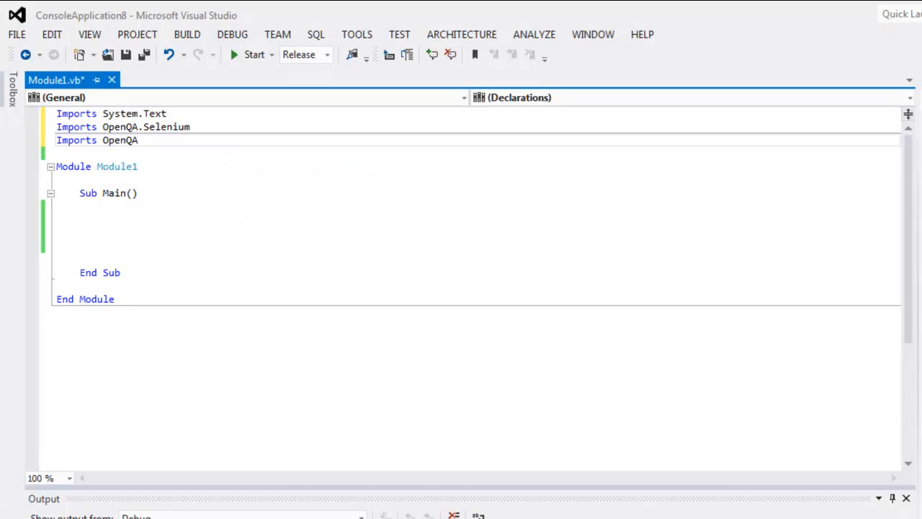
{"action": "type", "text": ".Selenium"}
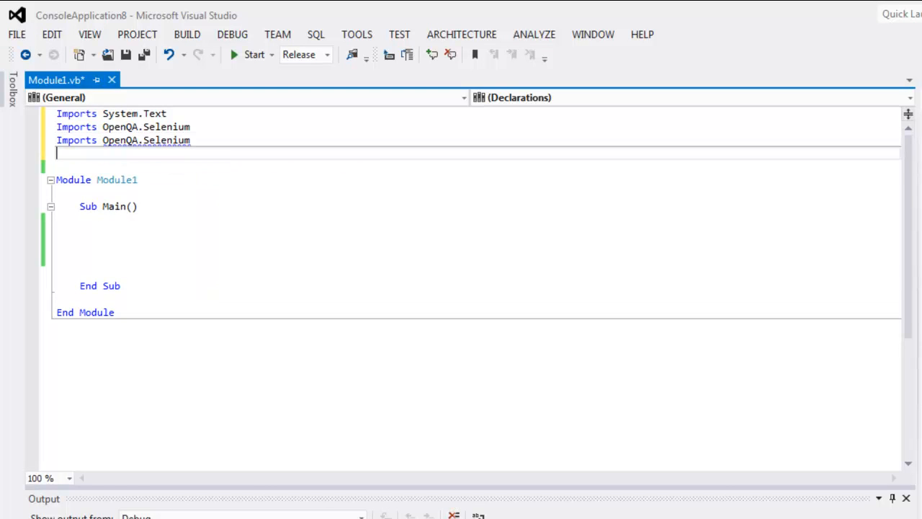
{"action": "type", "text": ".Chrome"}
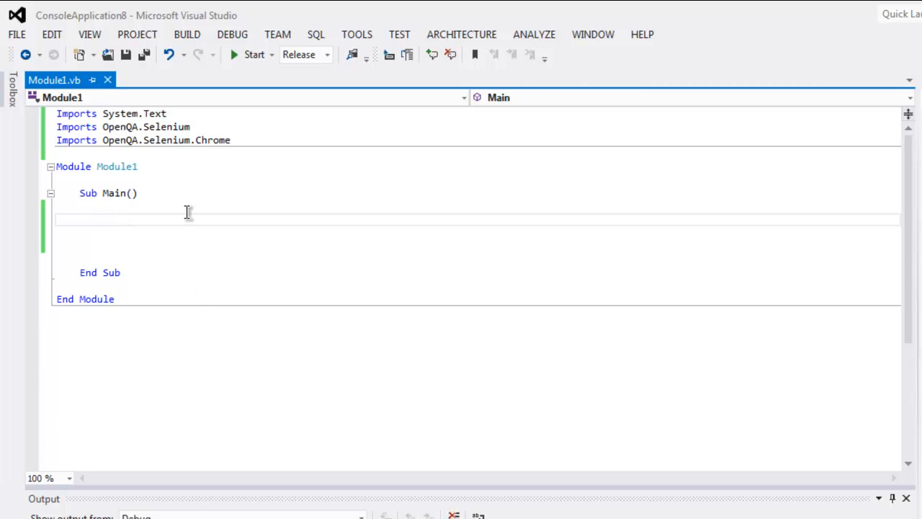
{"action": "left_click", "coordinate": [299, 140]}
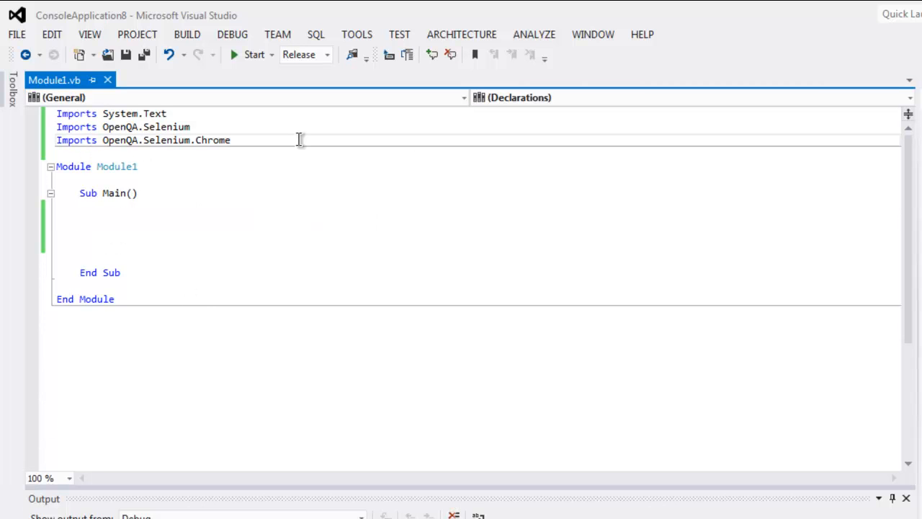
{"action": "type", "text": "Imports"}
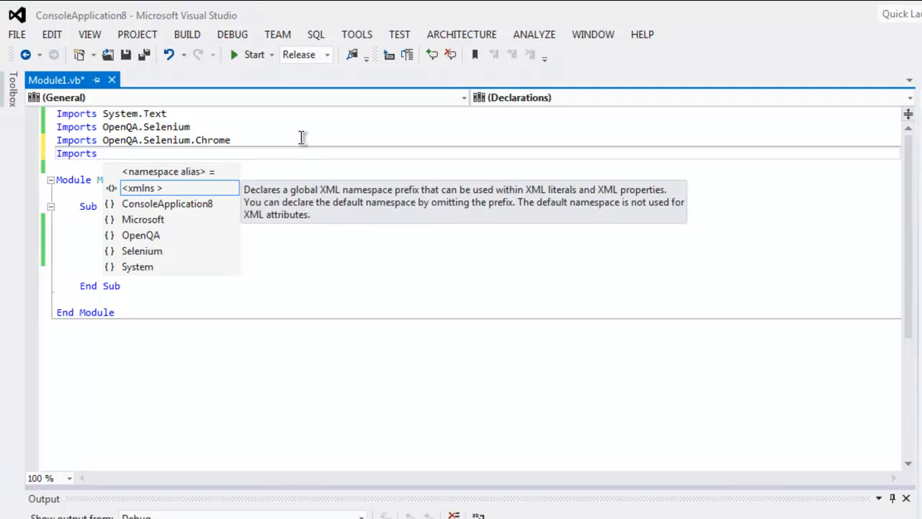
{"action": "type", "text": "System.Drawing"}
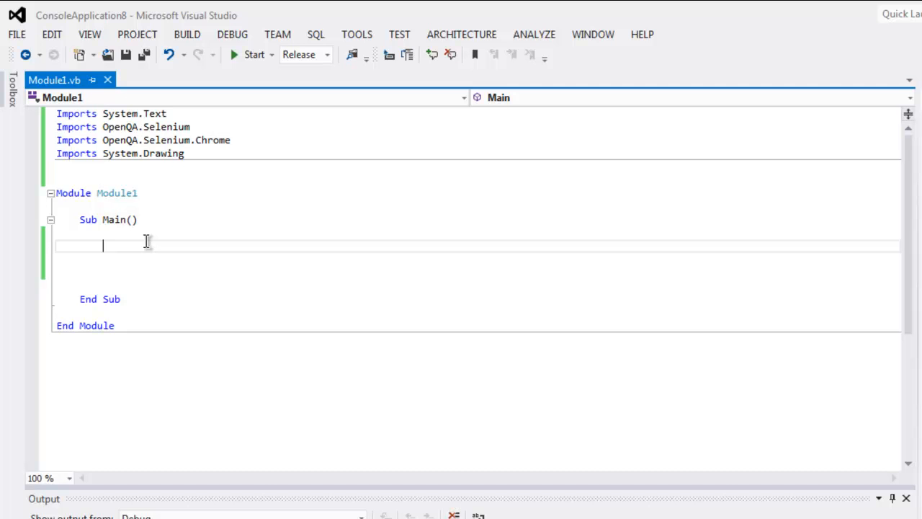
Step: Declare driver in Sub Main as a new ChromeDriver
{"action": "type", "text": "Dim driver As IWebDriver"}
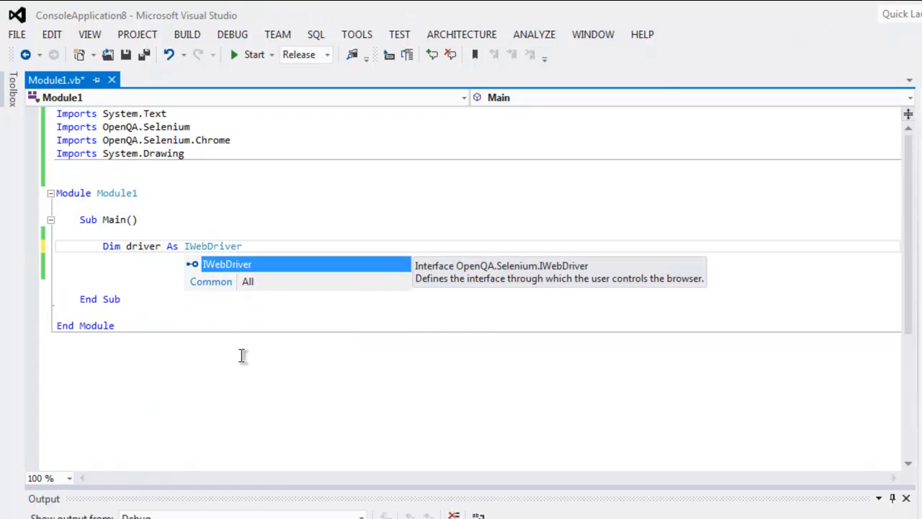
{"action": "type", "text": "driver"}
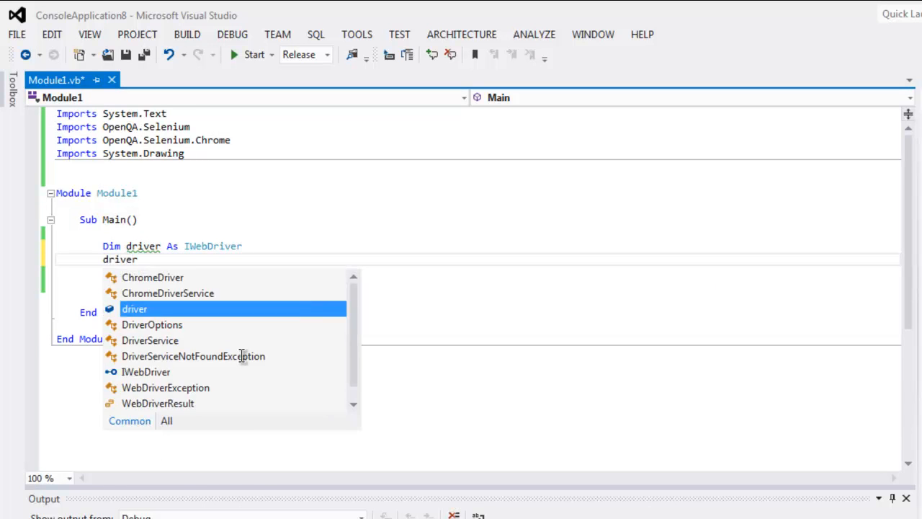
{"action": "type", "text": "= New ChromeDriver"}
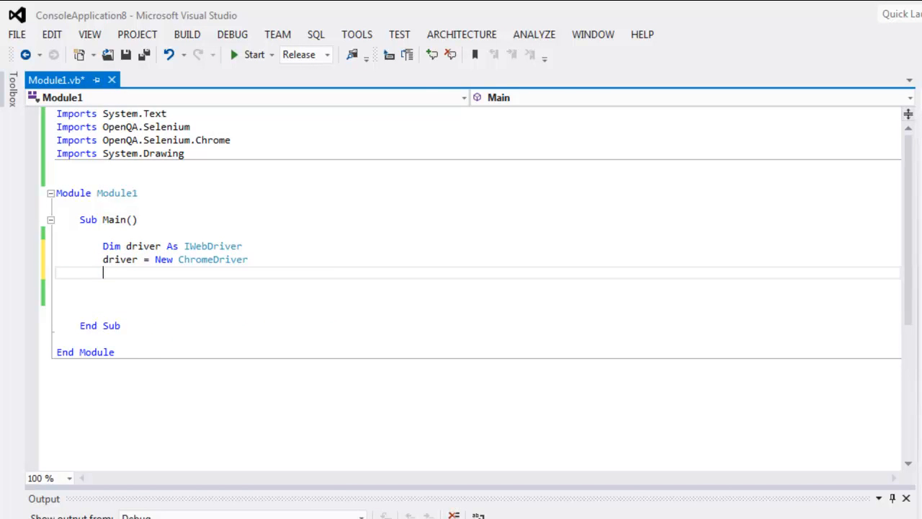
{"action": "type", "text": "driver.Navigate"}
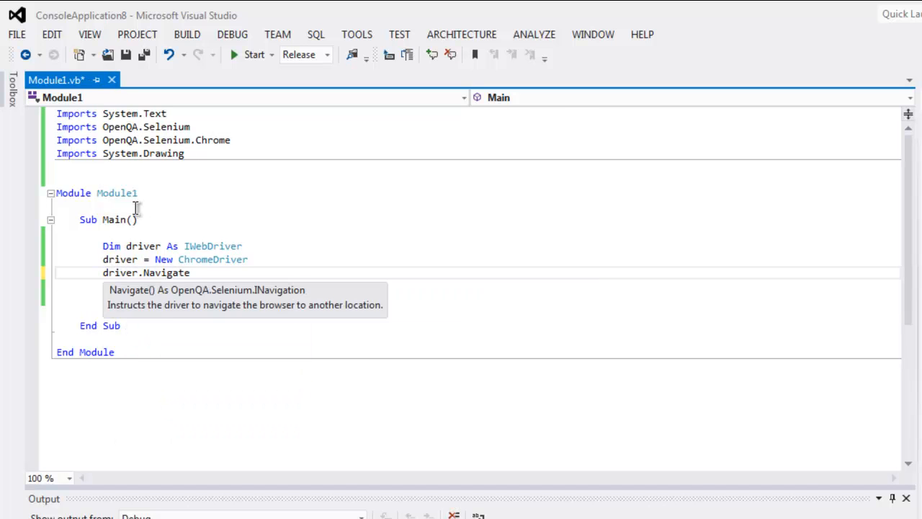
{"action": "type", "text": "()"}
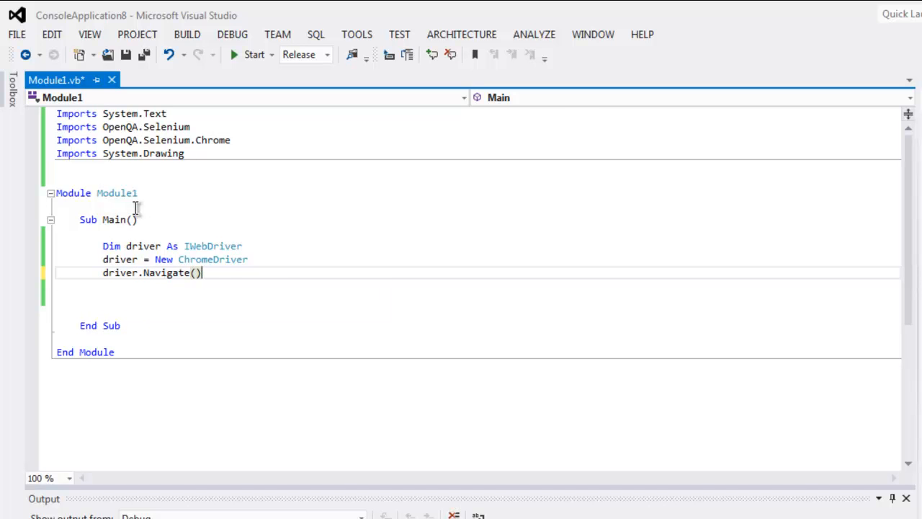
{"action": "type", "text": ".GoToUrl"}
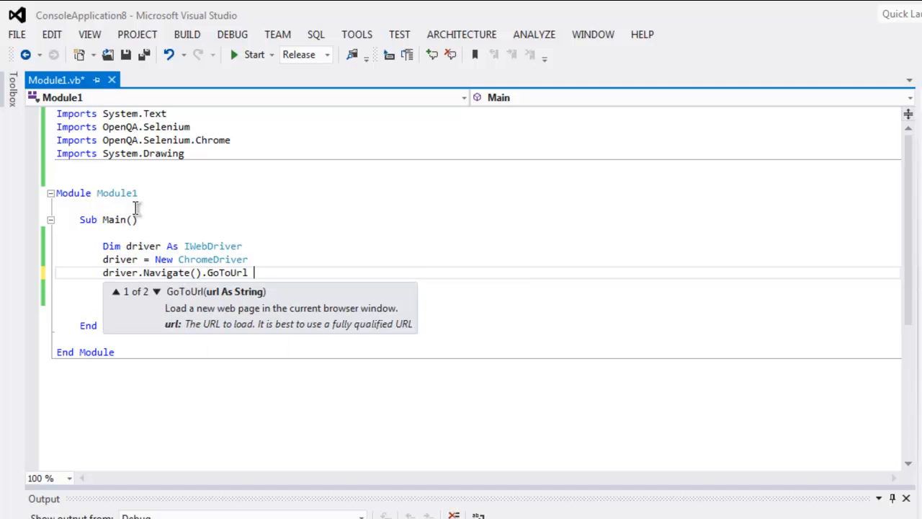
{"action": "type", "text": "("}
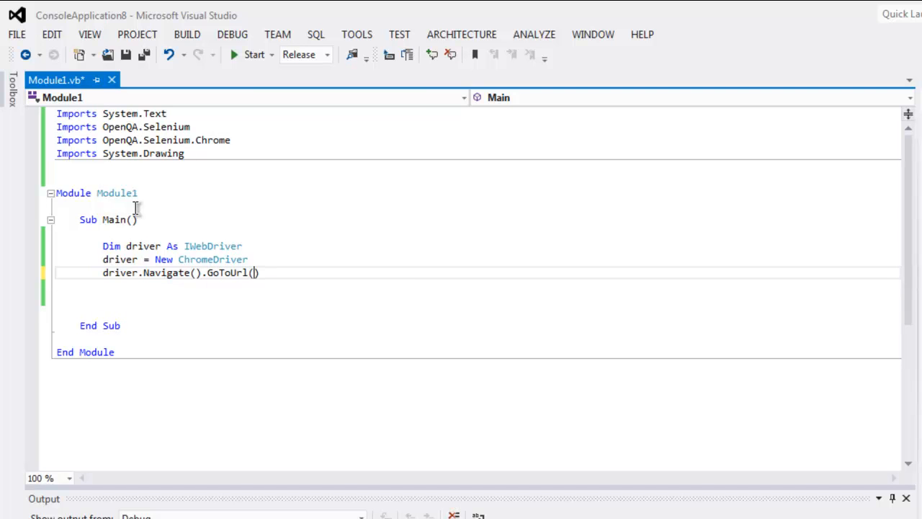
{"action": "type", "text": "\"\""}
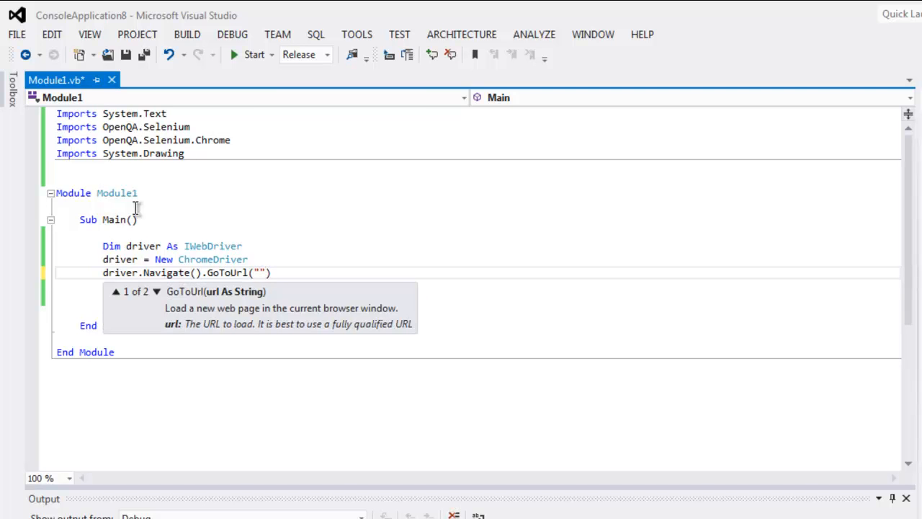
{"action": "type", "text": "http://e"}
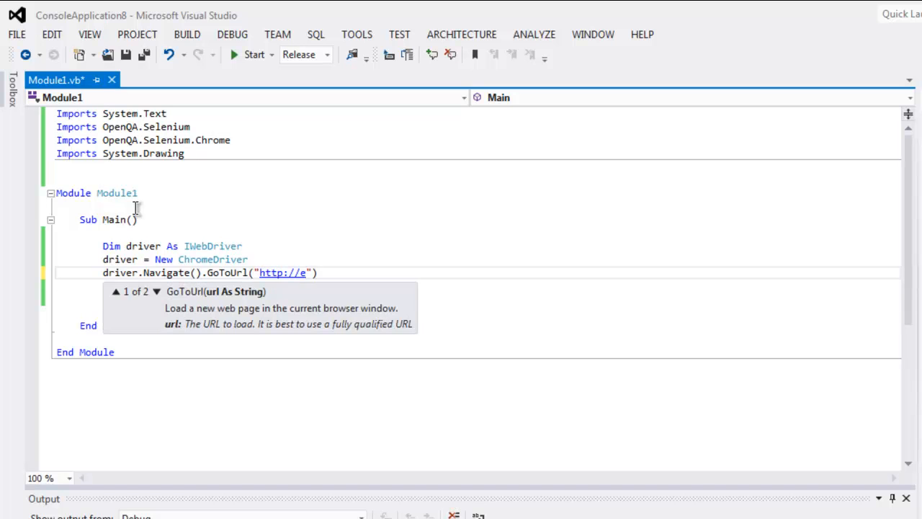
{"action": "type", "text": "bing.c"}
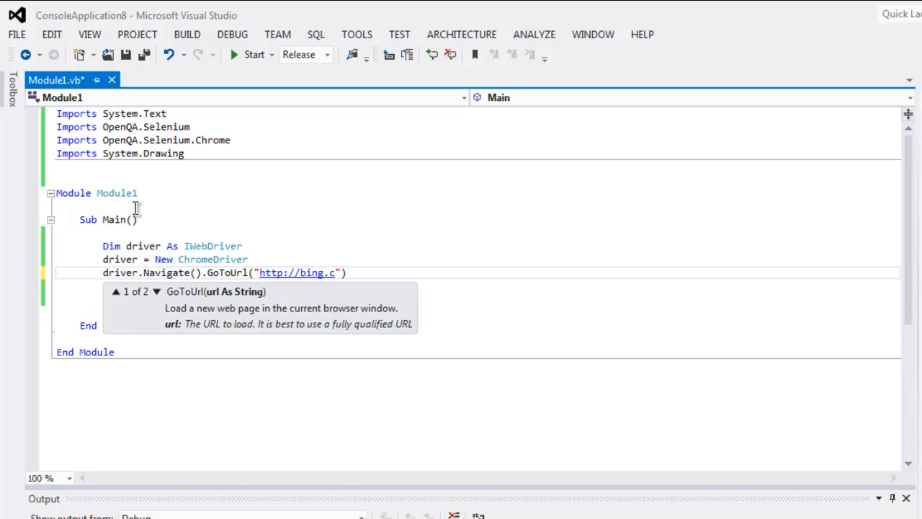
{"action": "type", "text": "om"}
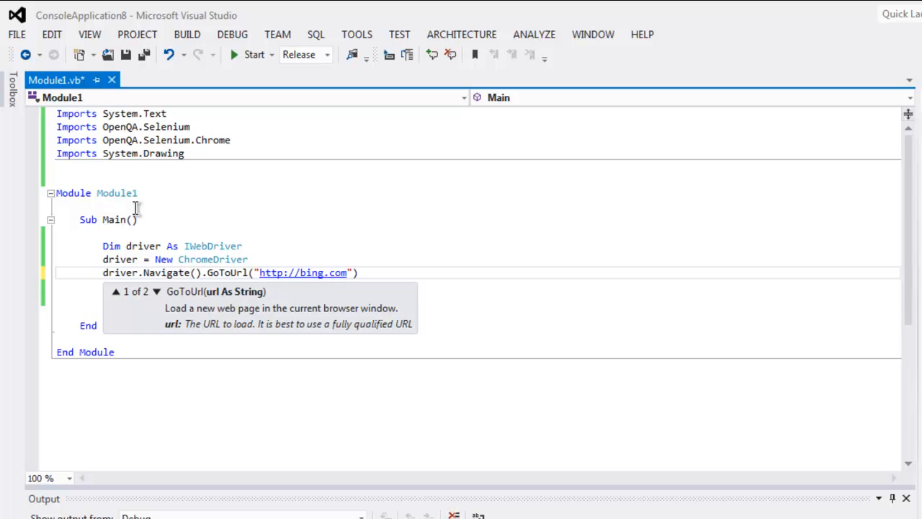
{"action": "key", "text": "enter"}
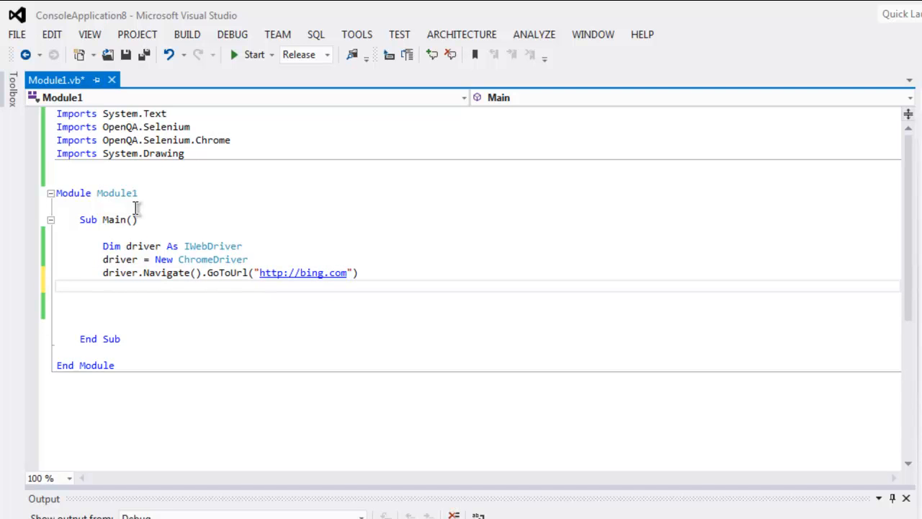
{"action": "type", "text": "Syste"}
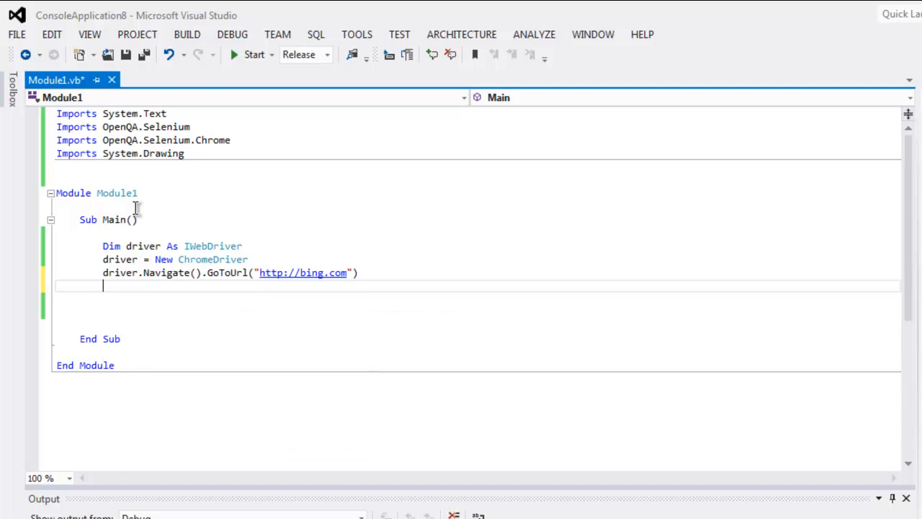
Step: Write driver.Manage().Window.Size to the console, followed by Console.Read()
{"action": "type", "text": "Console"}
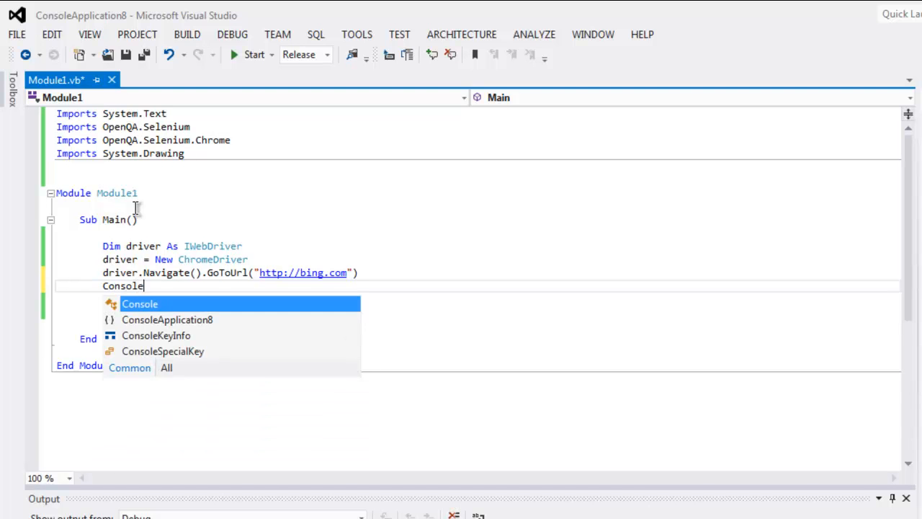
{"action": "type", "text": ".Write("}
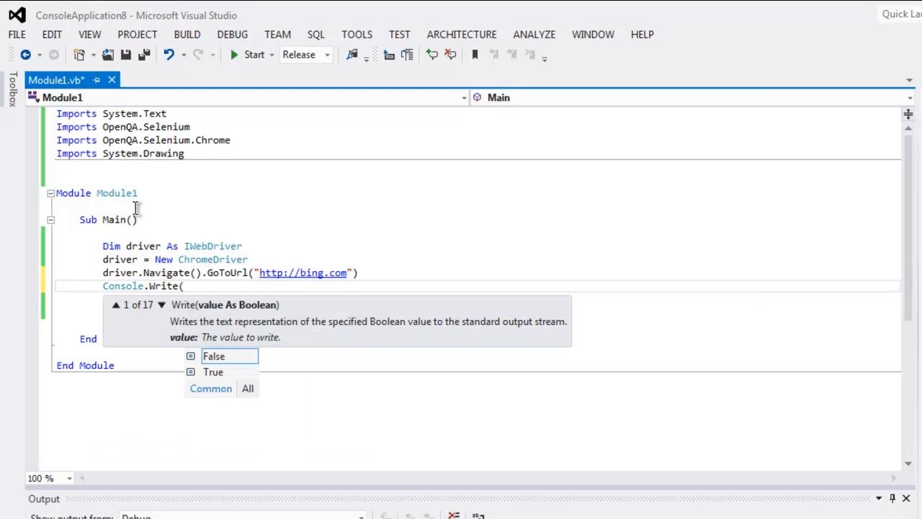
{"action": "type", "text": "driver"}
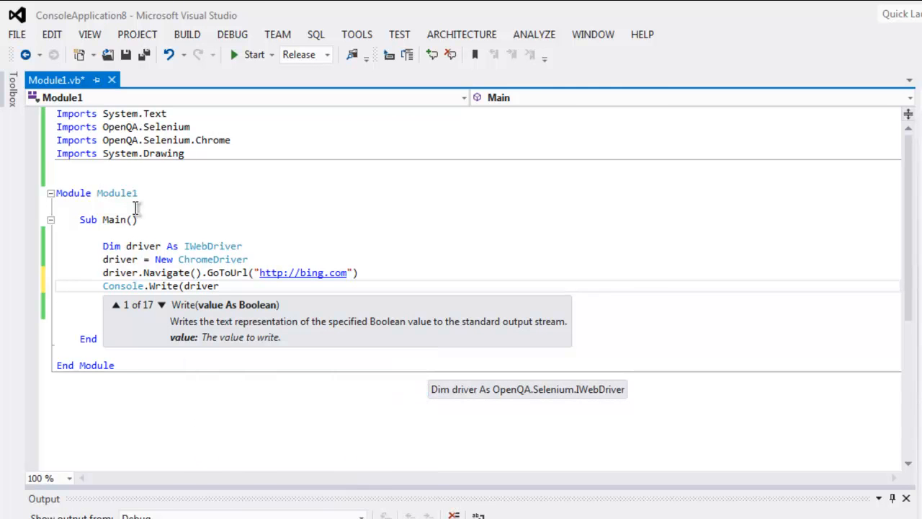
{"action": "type", "text": ".Manage().Window."}
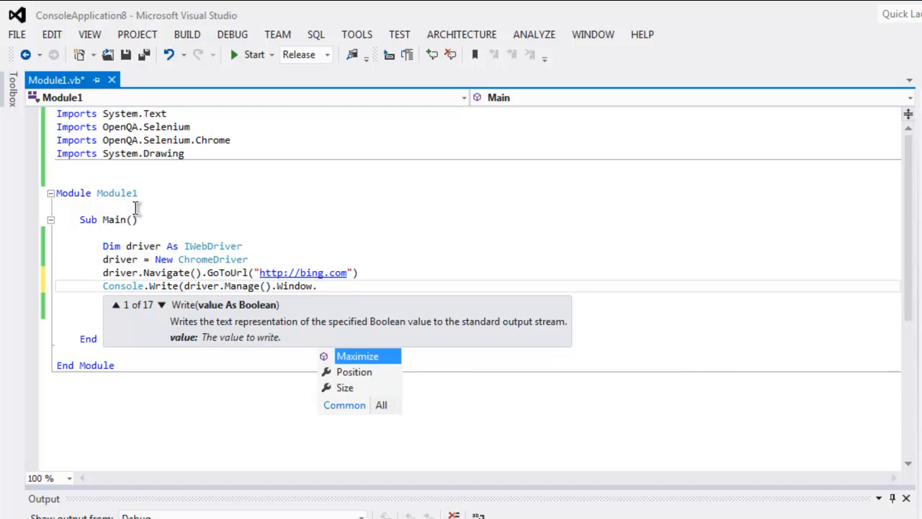
{"action": "type", "text": "Size"}
{"action": "type", "text": "Consoel"}
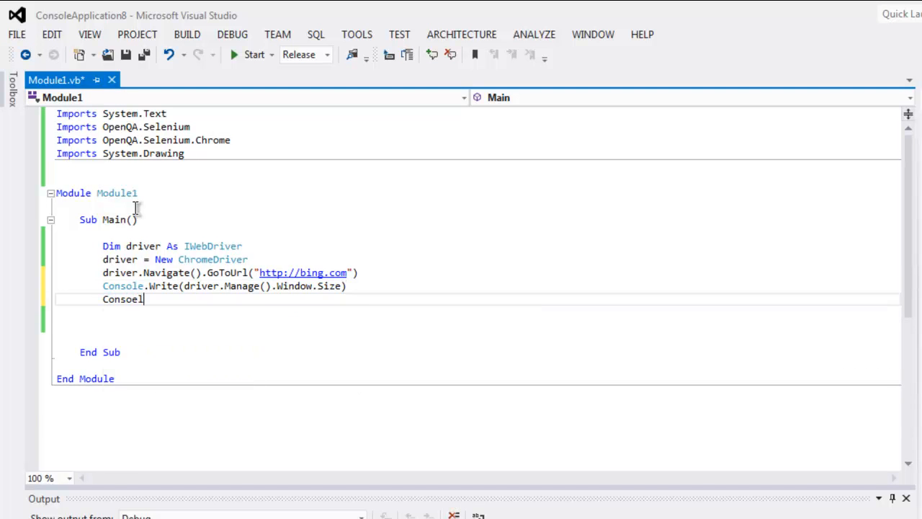
{"action": "type", "text": "."}
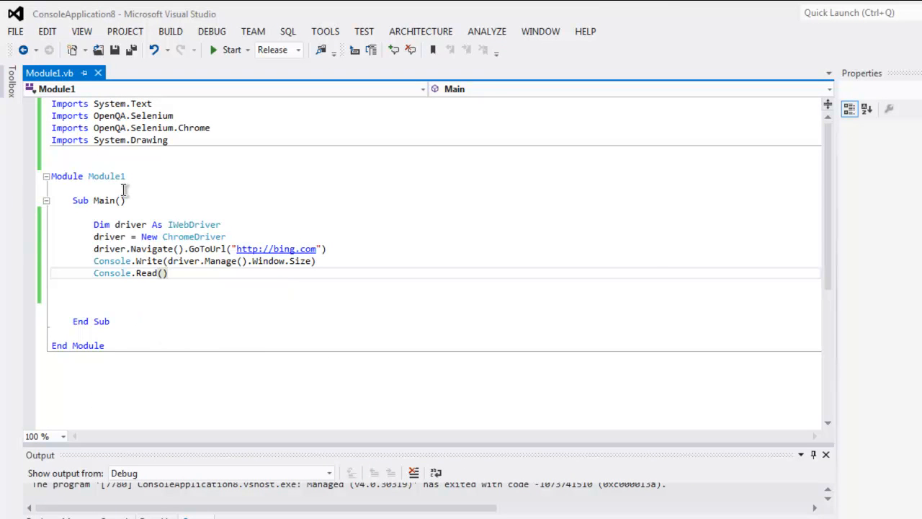
{"action": "mouse_move", "coordinate": [295, 297]}
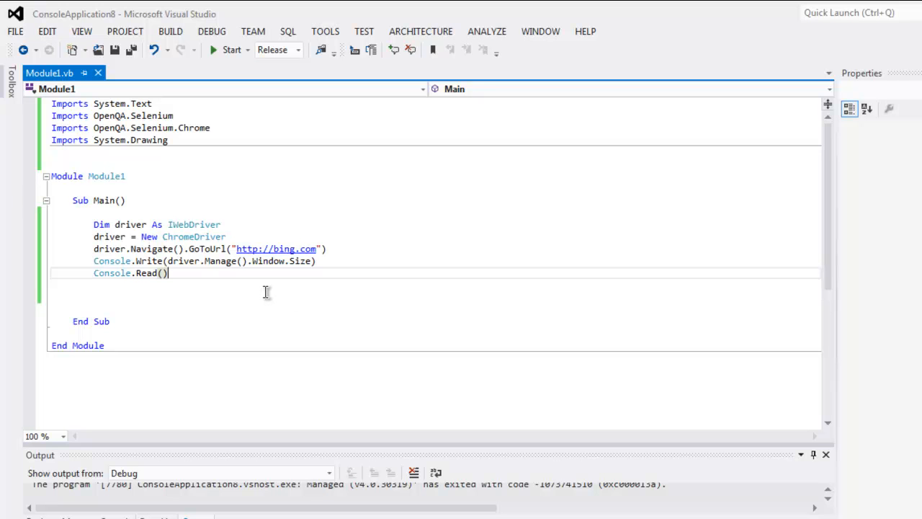
{"action": "mouse_move", "coordinate": [221, 97]}
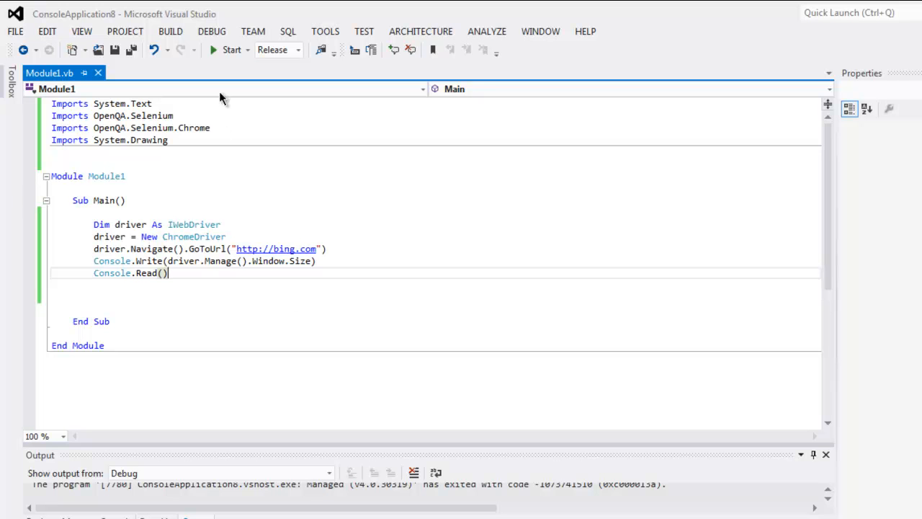
Step: Run the program so Chrome opens Bing and the console prints Width=1050, Height=708
{"action": "left_click", "coordinate": [231, 49]}
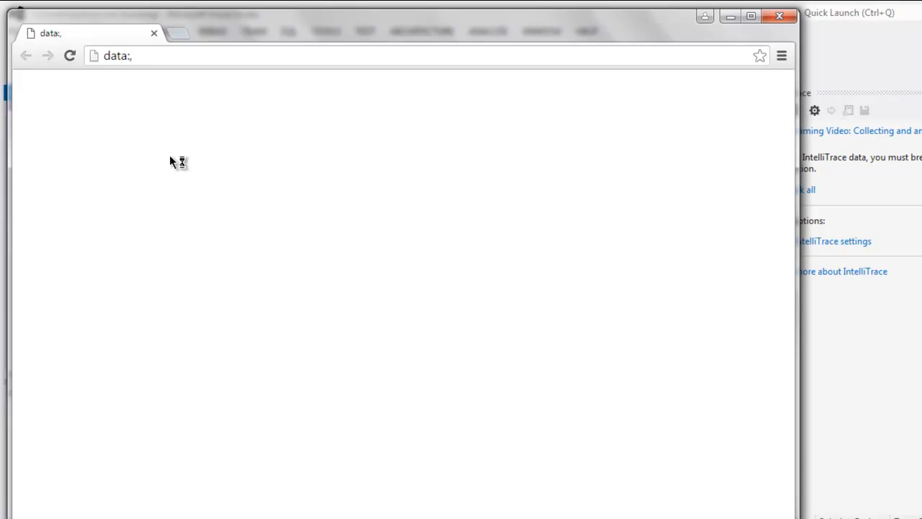
{"action": "left_click", "coordinate": [70, 55]}
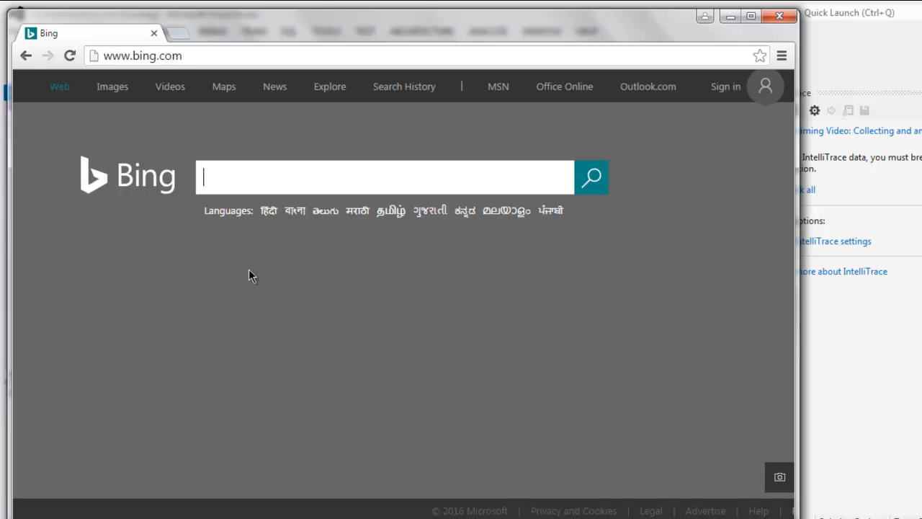
{"action": "left_click", "coordinate": [69, 55]}
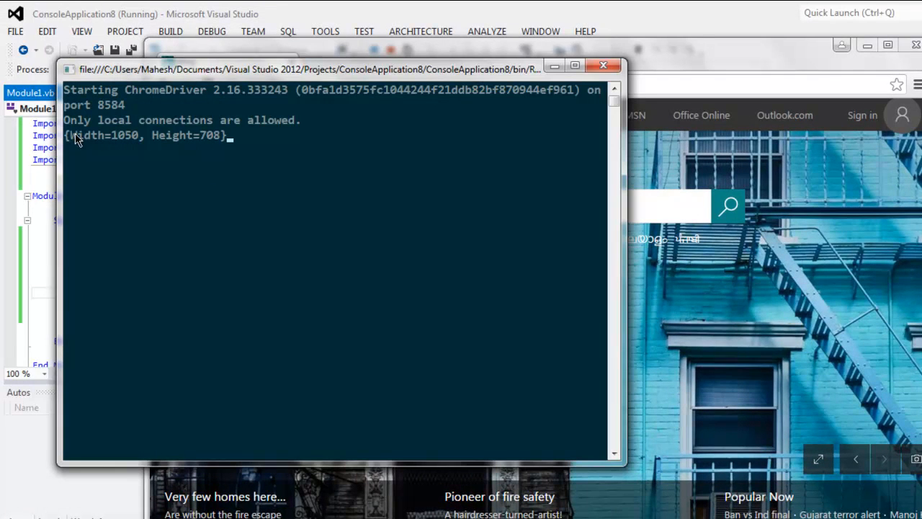
{"action": "mouse_move", "coordinate": [179, 151]}
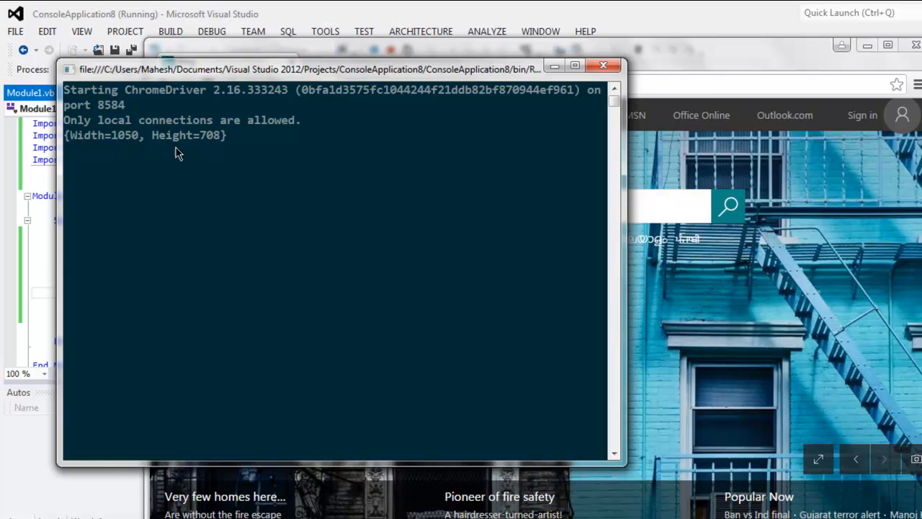
{"action": "mouse_move", "coordinate": [483, 294]}
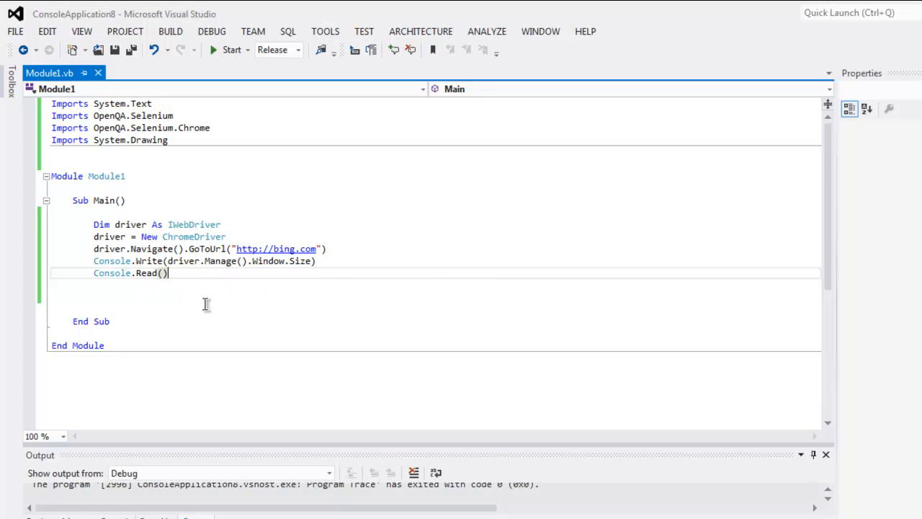
{"action": "mouse_move", "coordinate": [211, 299]}
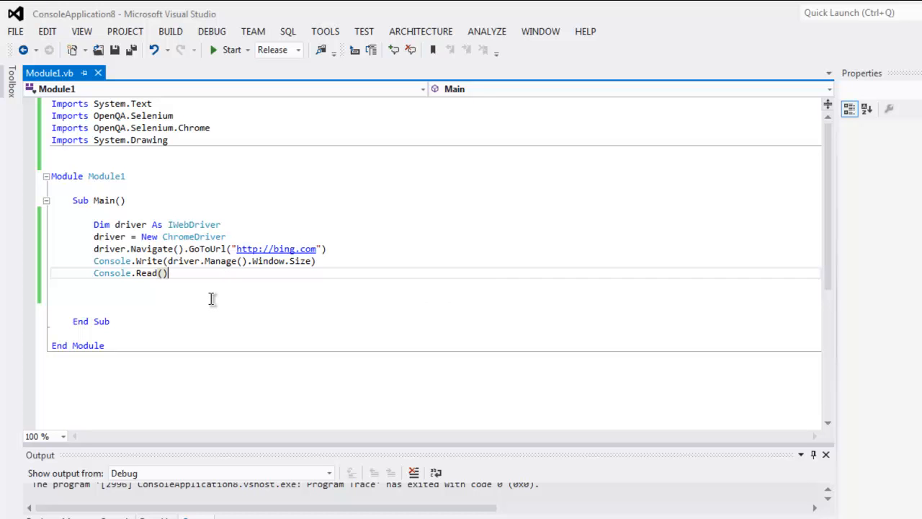